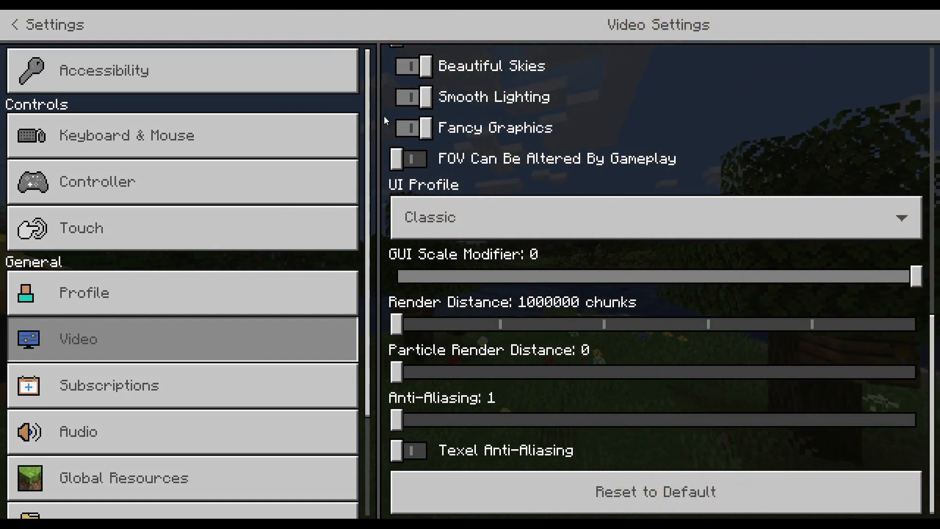
mouse_move(519, 269)
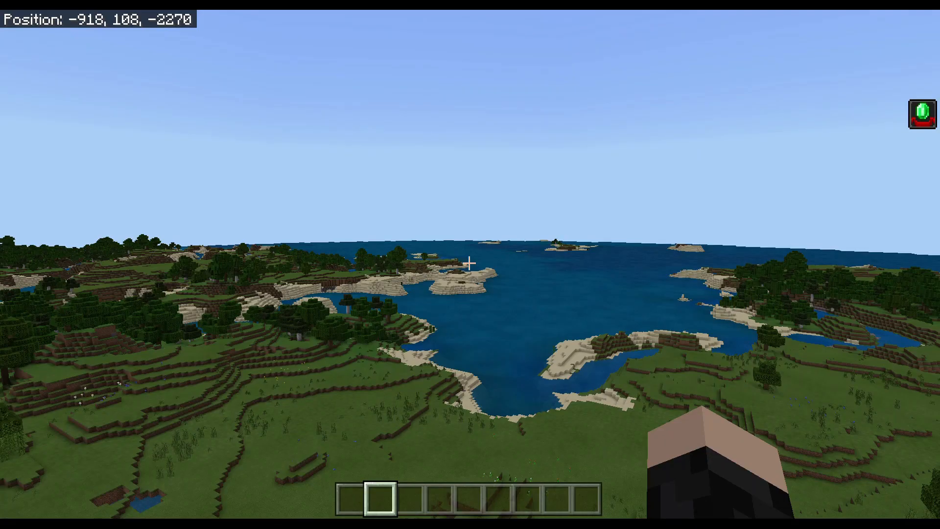
mouse_move(470, 265)
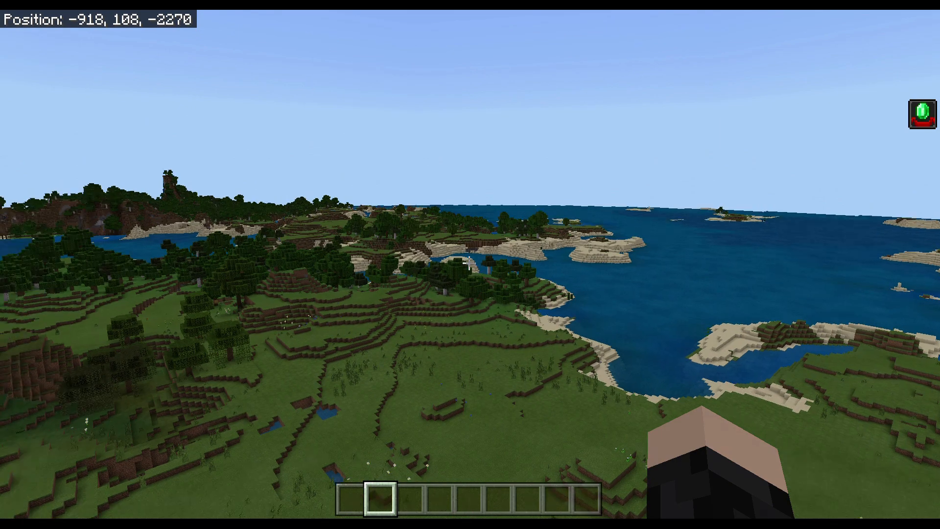
mouse_move(470, 265)
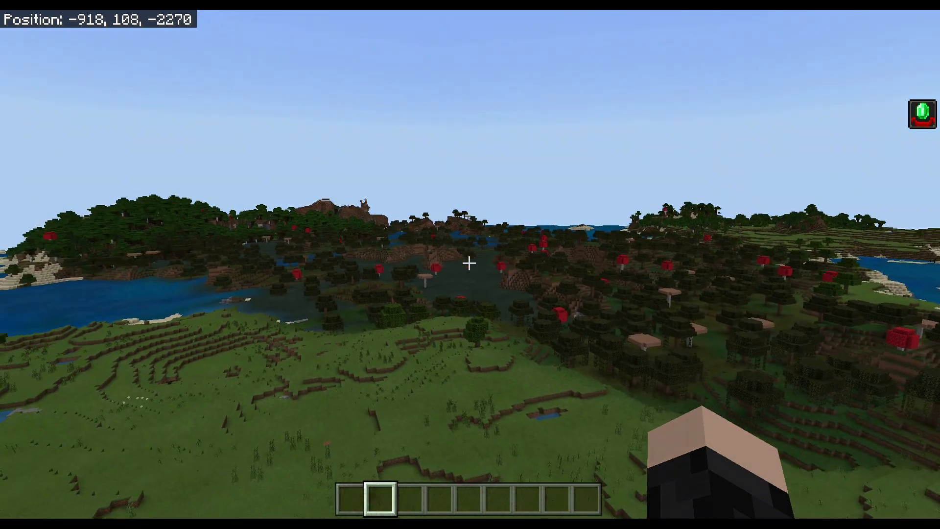
Browse This PC > OS (C:) > Users into the user's profile folder.
left_click(376, 516)
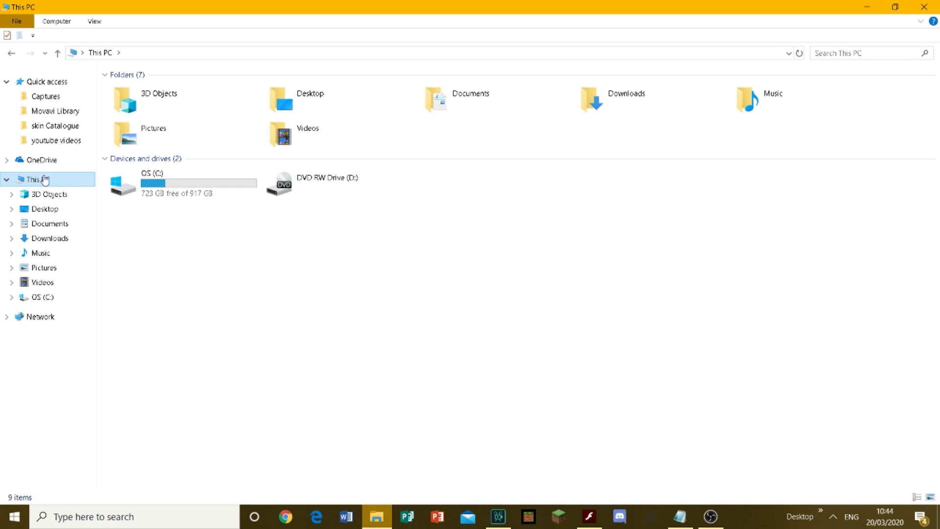
mouse_move(247, 230)
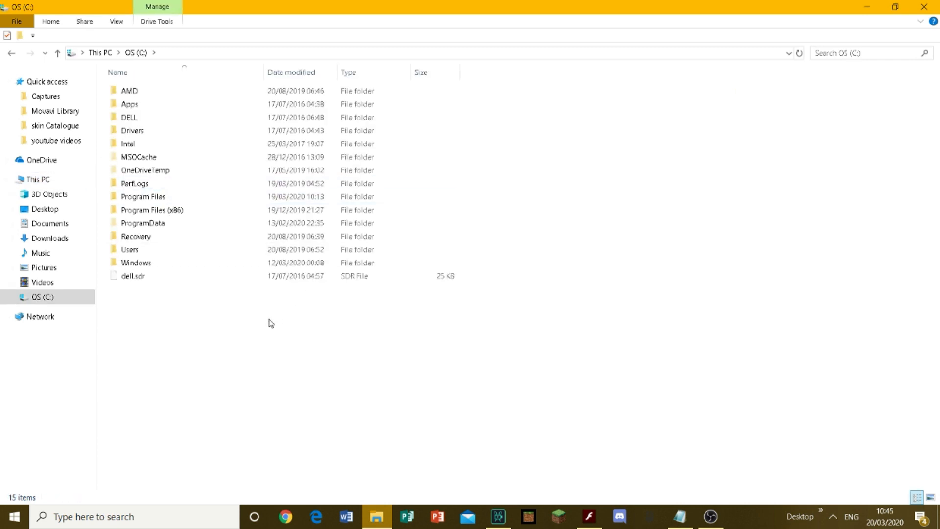
left_click(138, 157)
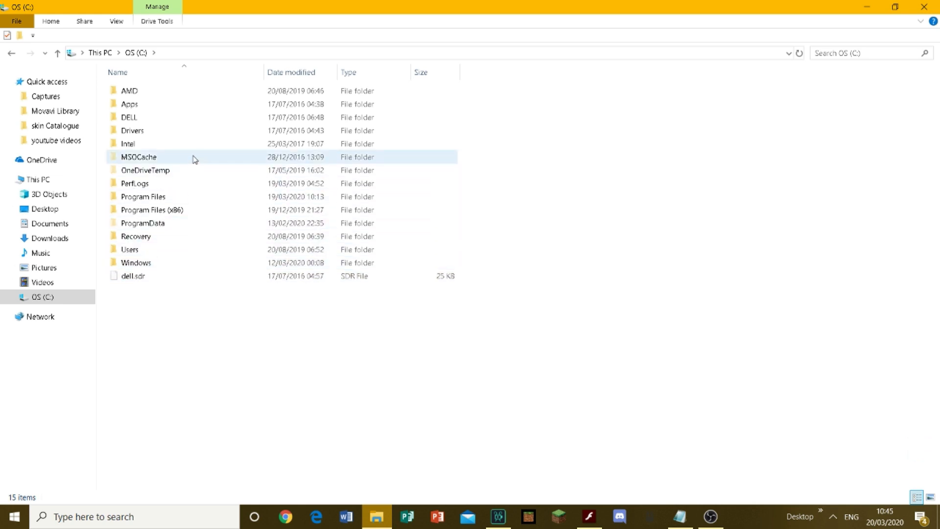
left_click(129, 250)
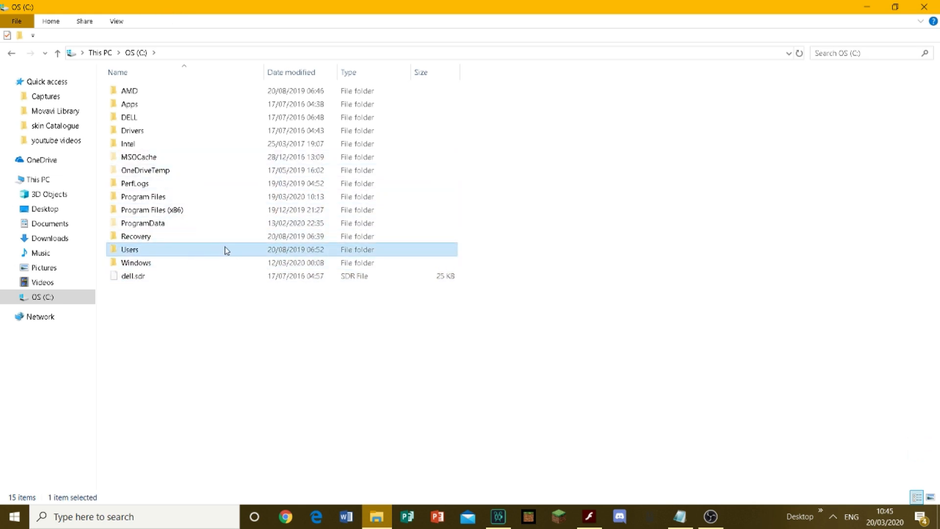
double_click(129, 249)
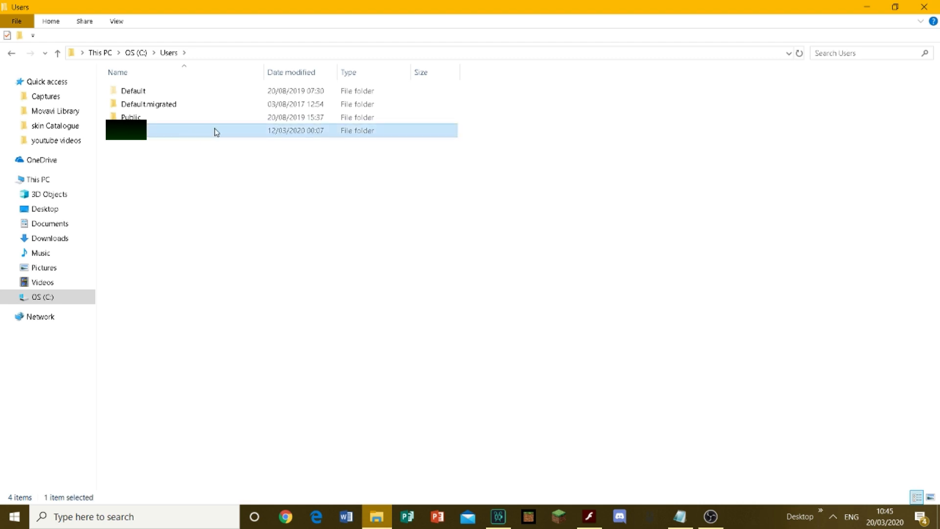
double_click(126, 131)
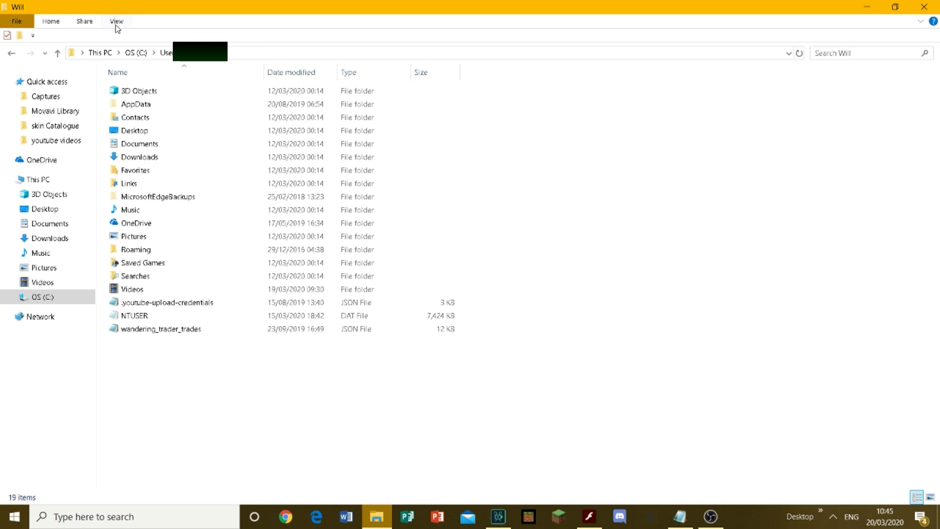
Turn on Hidden items in the View options so the AppData folder appears.
left_click(117, 20)
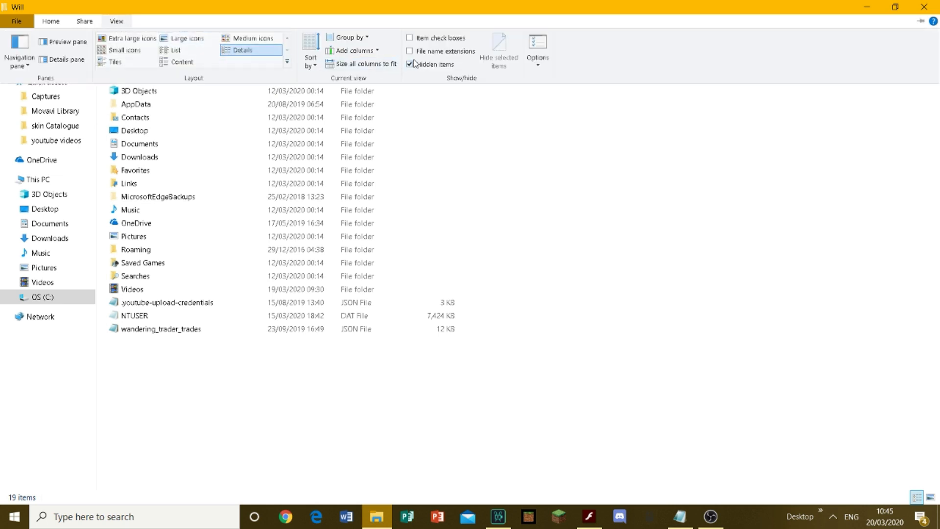
left_click(409, 65)
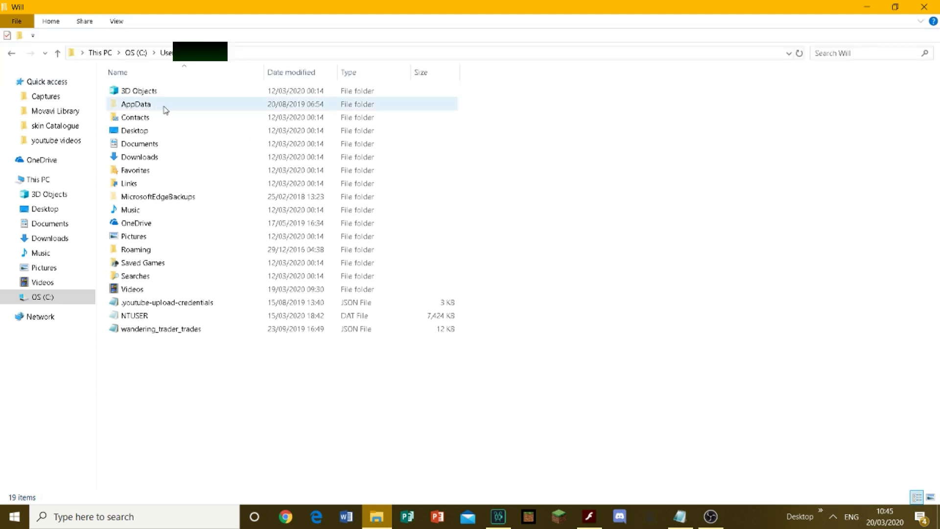
Go into AppData > Local > Packages > Microsoft.MinecraftUWP_8wekyb3d8bbwe.
left_click(135, 103)
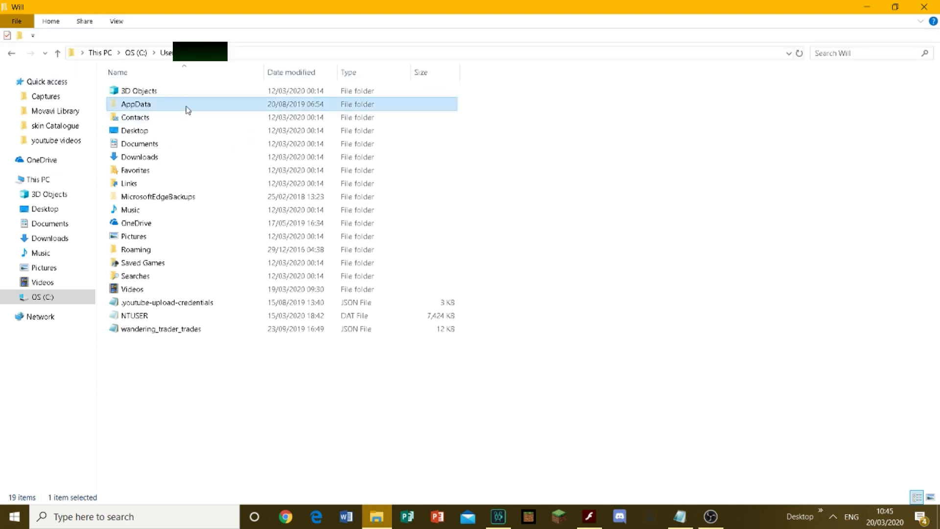
double_click(135, 104)
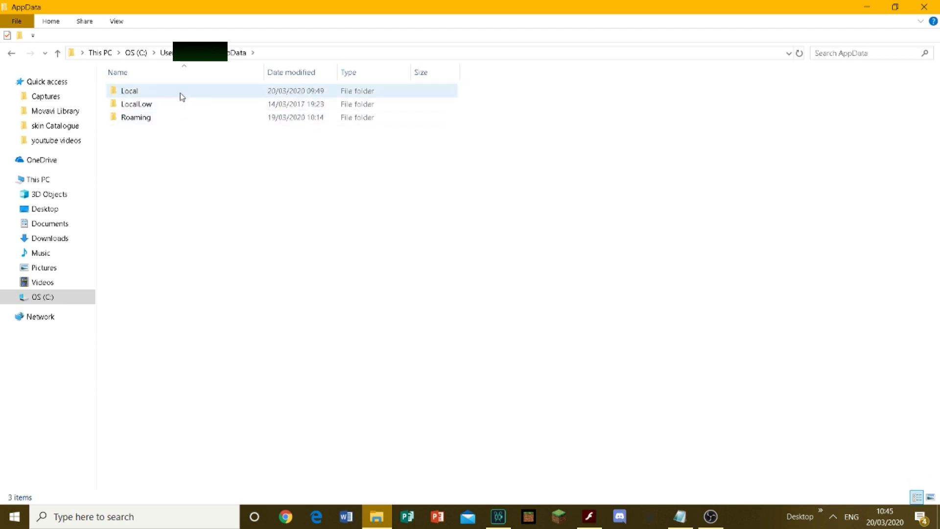
double_click(130, 90)
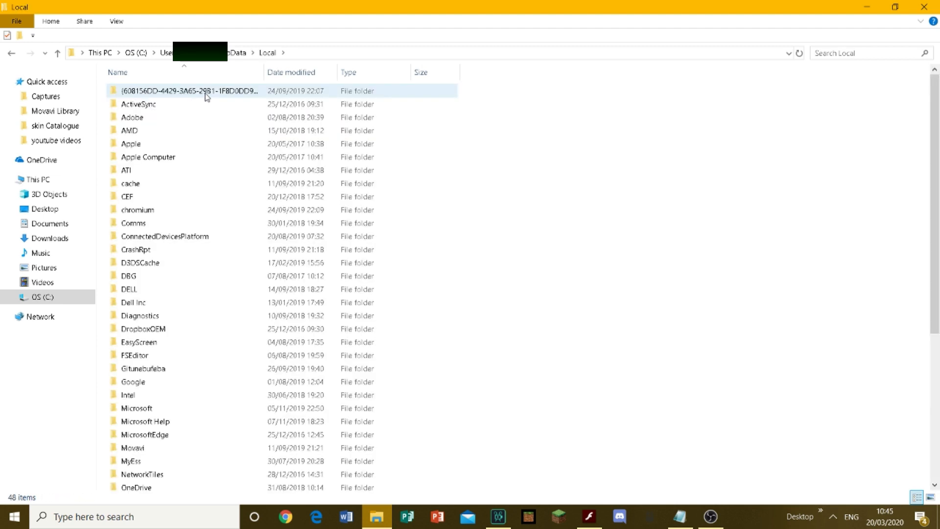
scroll("down", 3)
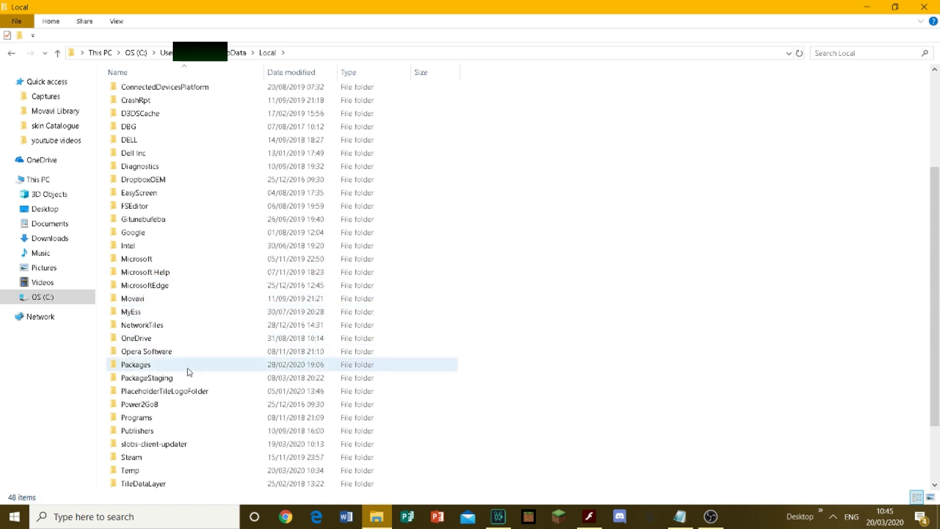
left_click(135, 364)
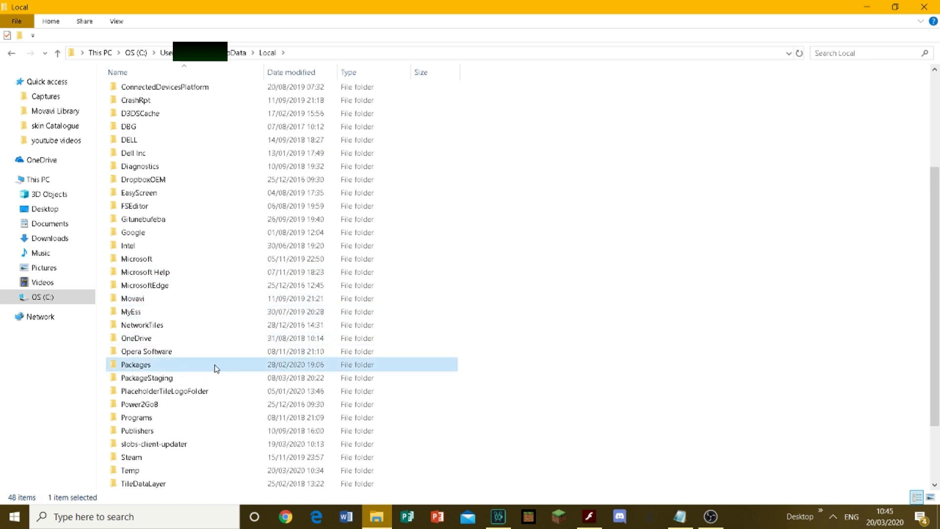
double_click(135, 364)
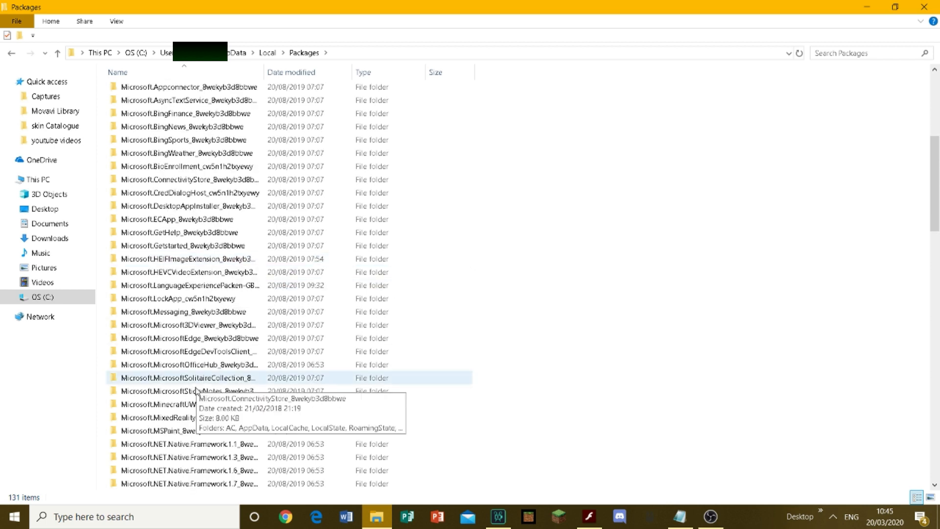
left_click(189, 403)
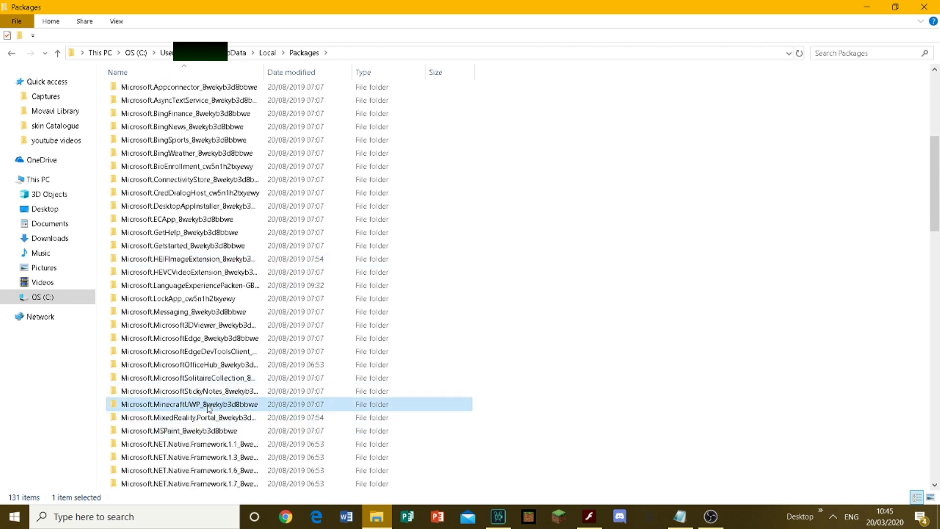
mouse_move(220, 408)
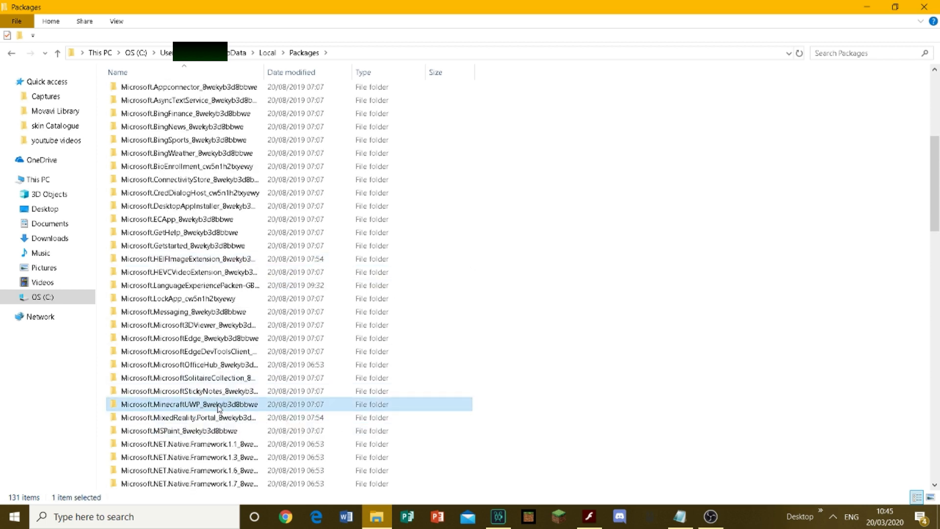
double_click(187, 403)
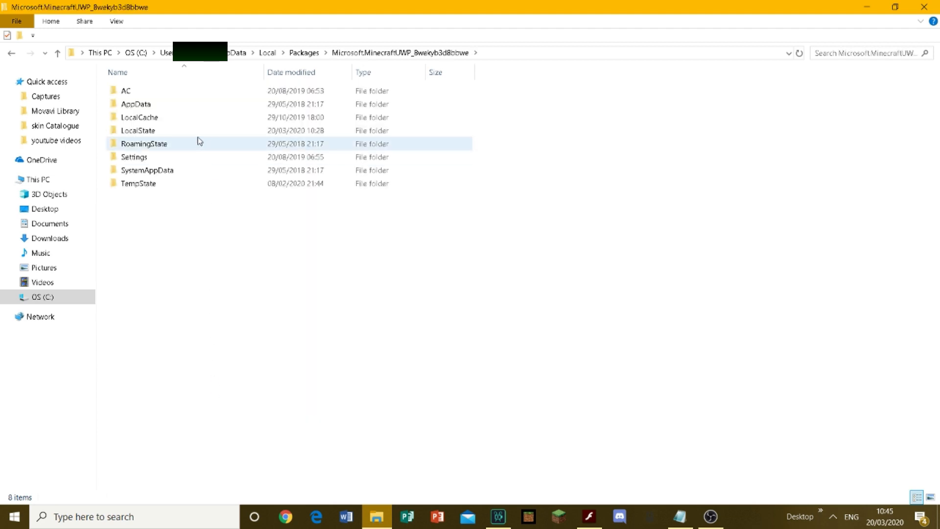
Continue into LocalState > games > com.mojang > minecraftpe where the options file lives.
left_click(138, 130)
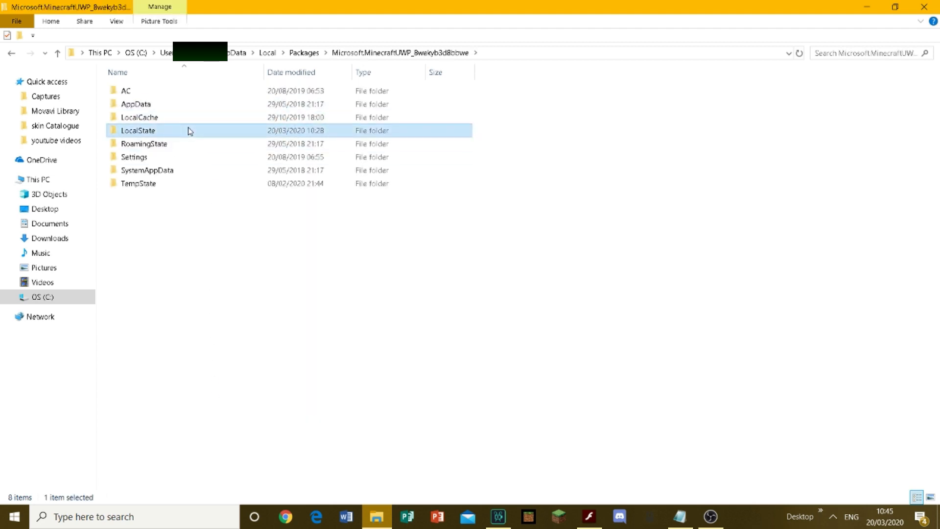
double_click(137, 130)
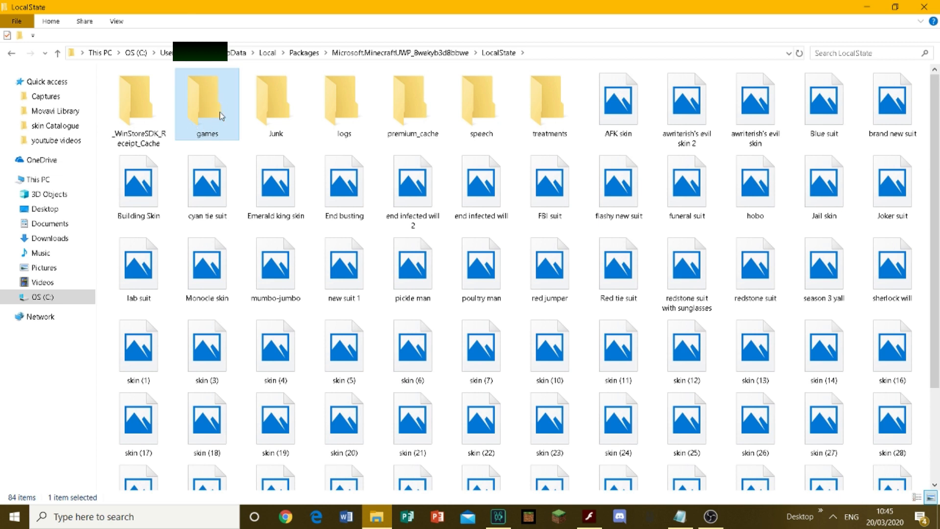
double_click(207, 102)
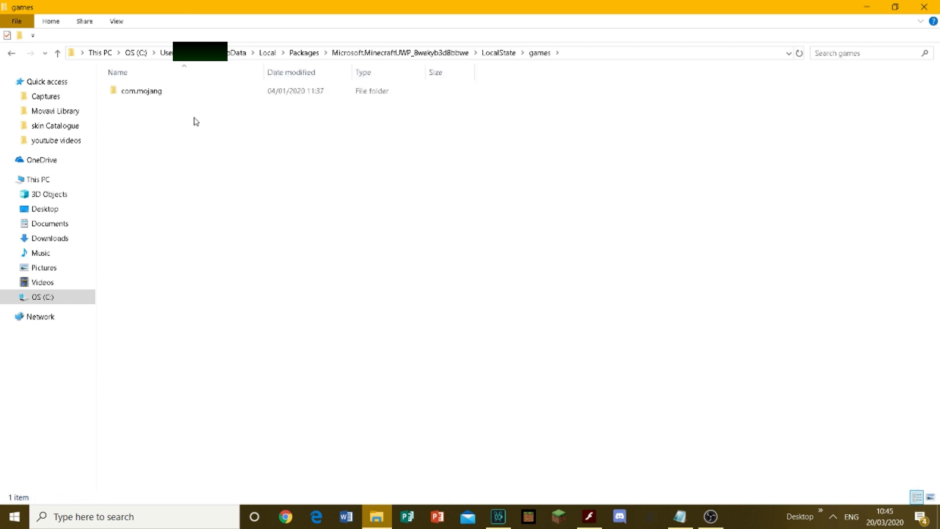
left_click(140, 90)
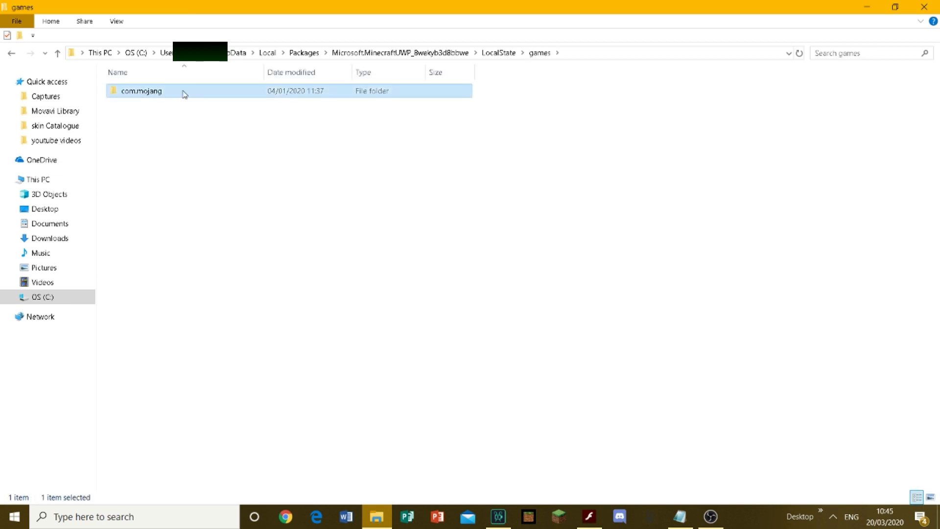
double_click(143, 90)
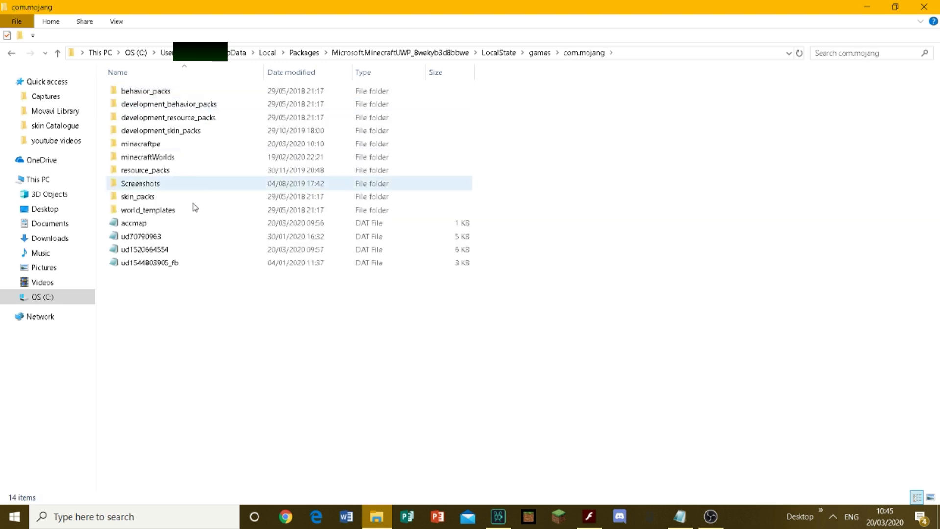
left_click(140, 143)
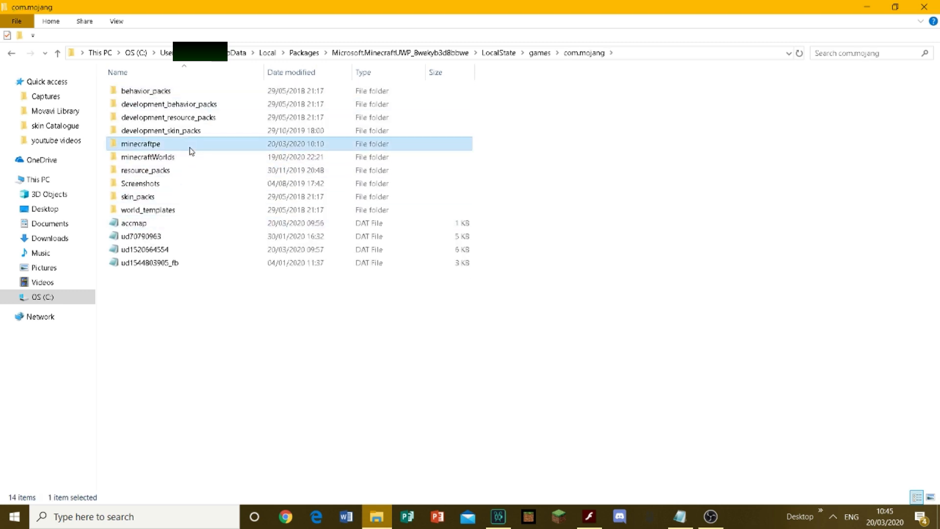
double_click(141, 143)
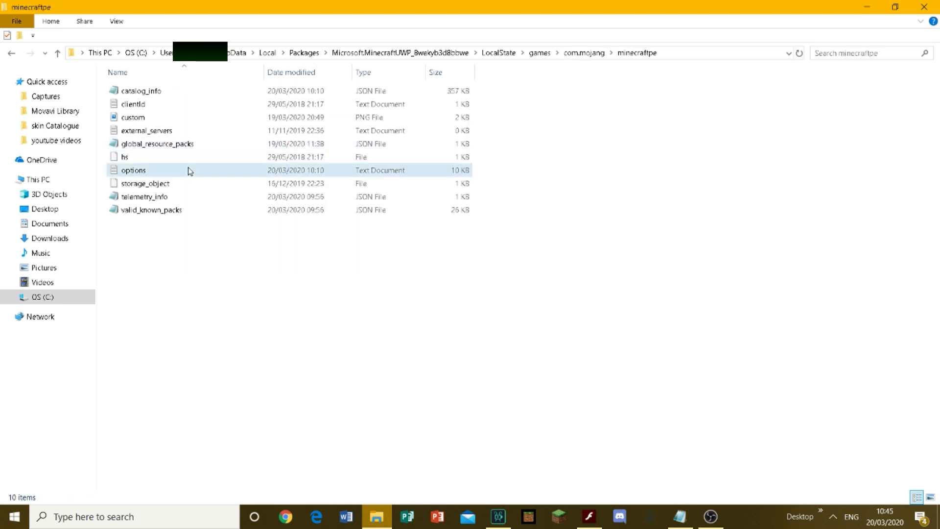
Open the options file in a maximized Notepad window and scroll to its settings lines.
double_click(134, 169)
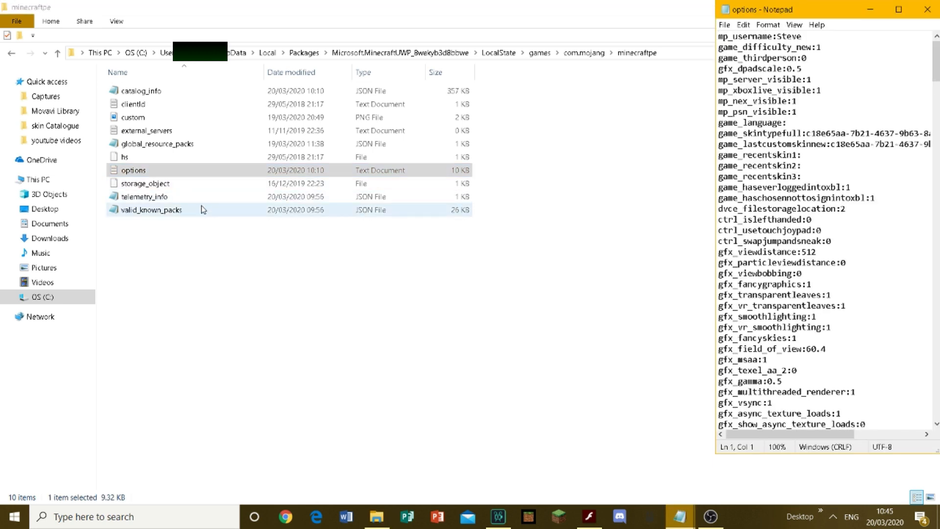
left_click(893, 9)
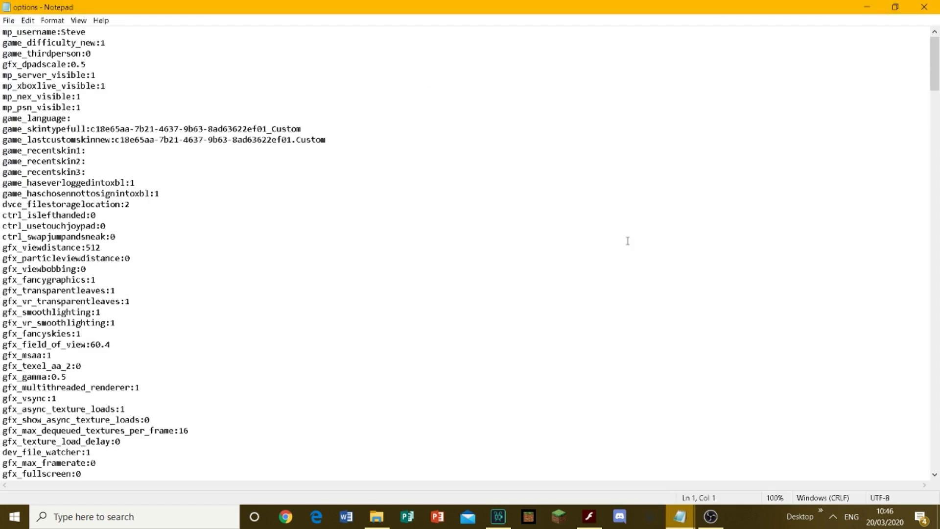
left_click(82, 32)
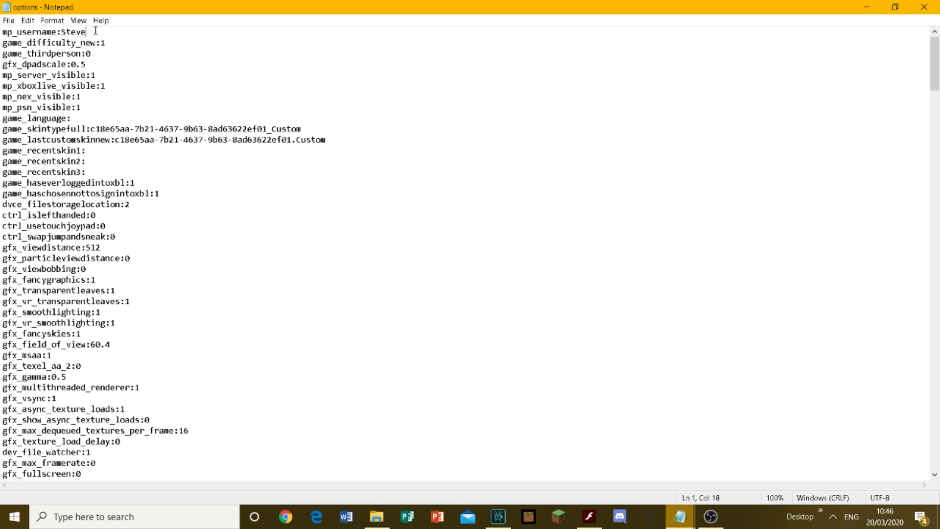
scroll("down", 3)
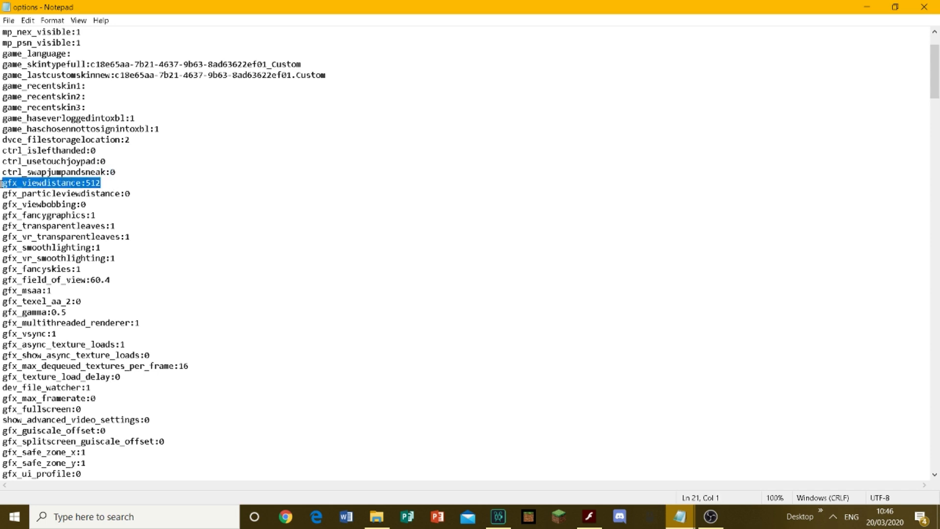
mouse_move(100, 273)
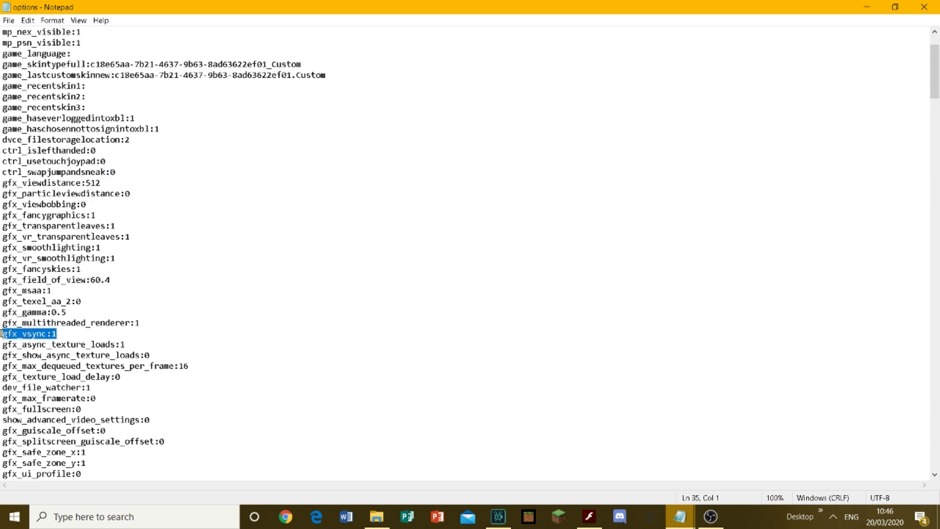
Try the gfx_vsync value at 0, then leave it reading 1.
key("Delete")
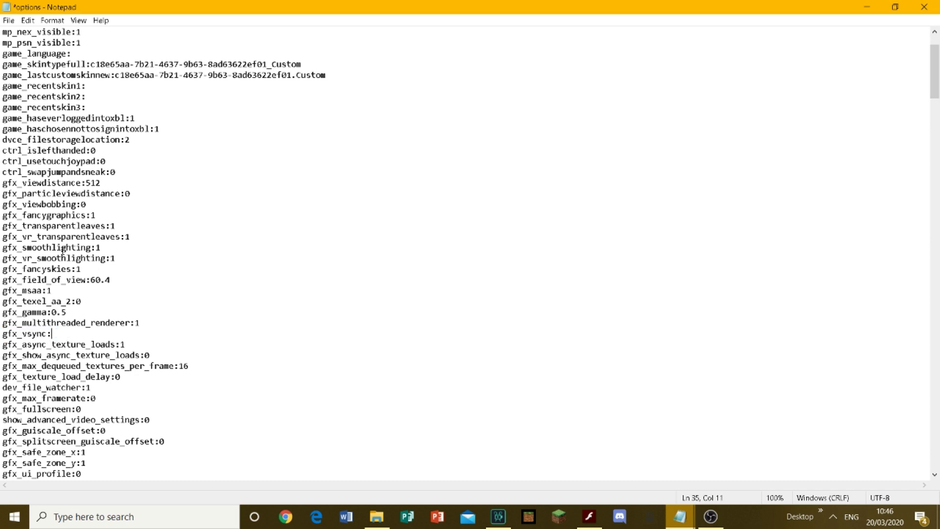
type("0")
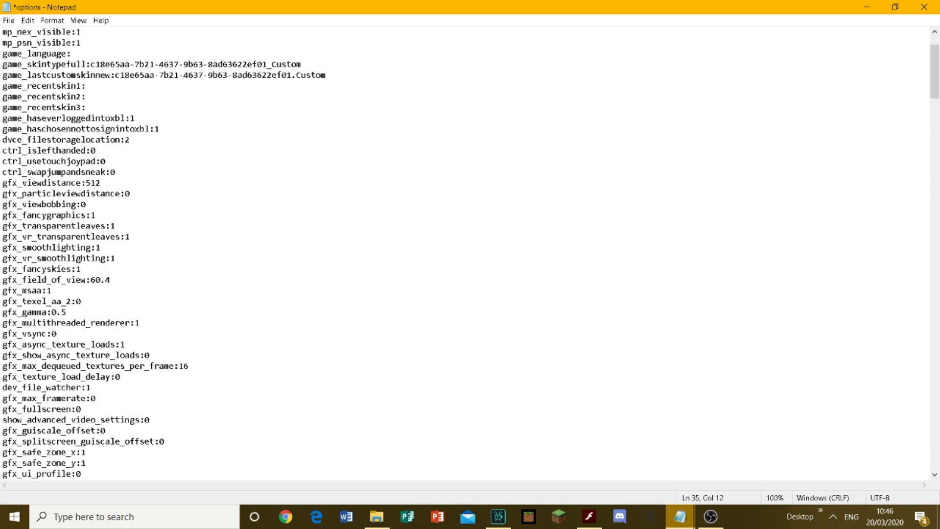
left_click(54, 332)
type("1")
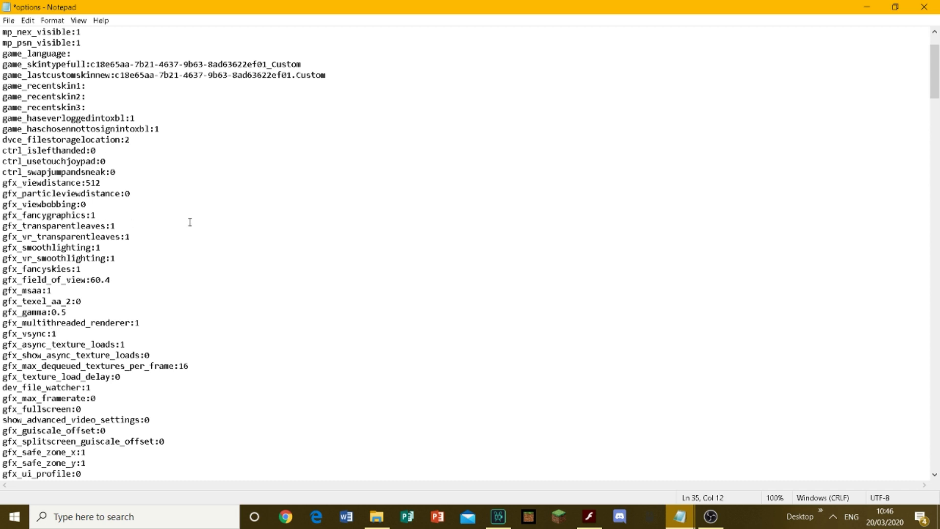
scroll("down", 3)
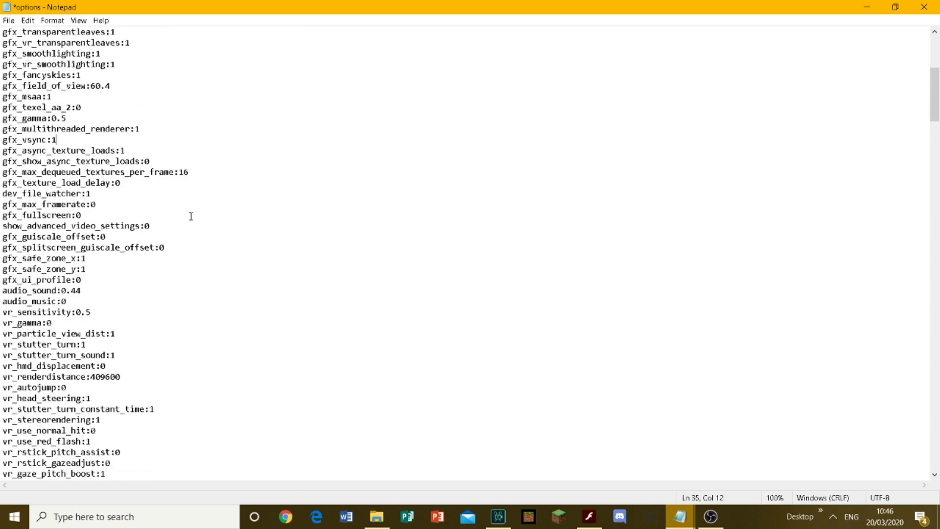
scroll("down", 3)
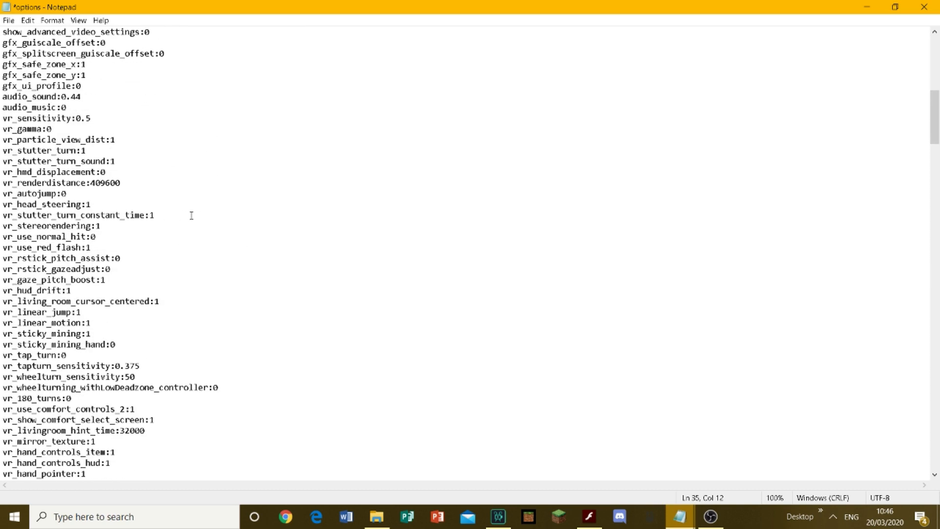
scroll("down", 3)
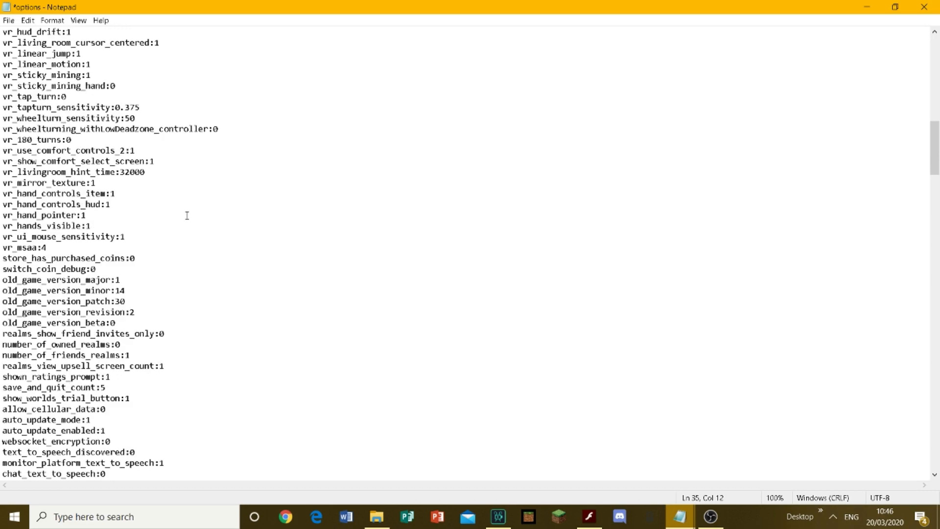
scroll("down", 3)
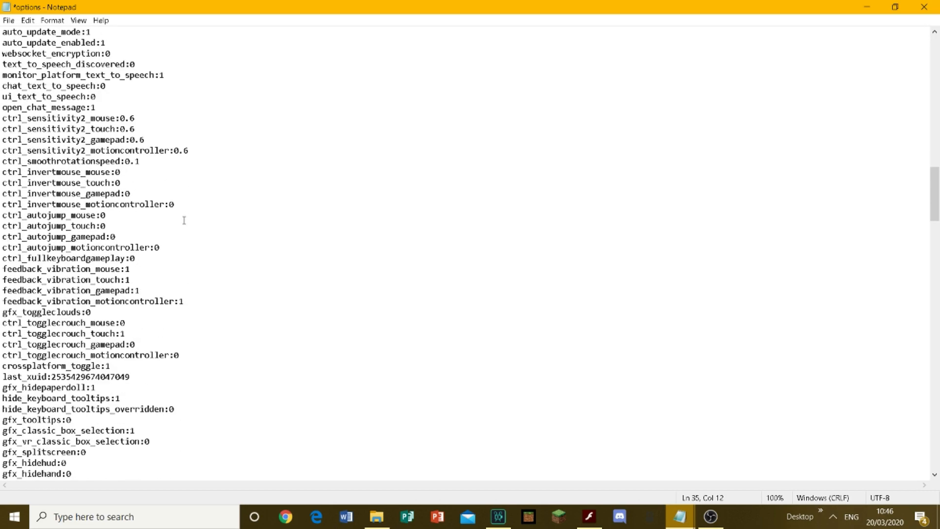
scroll("down", 3)
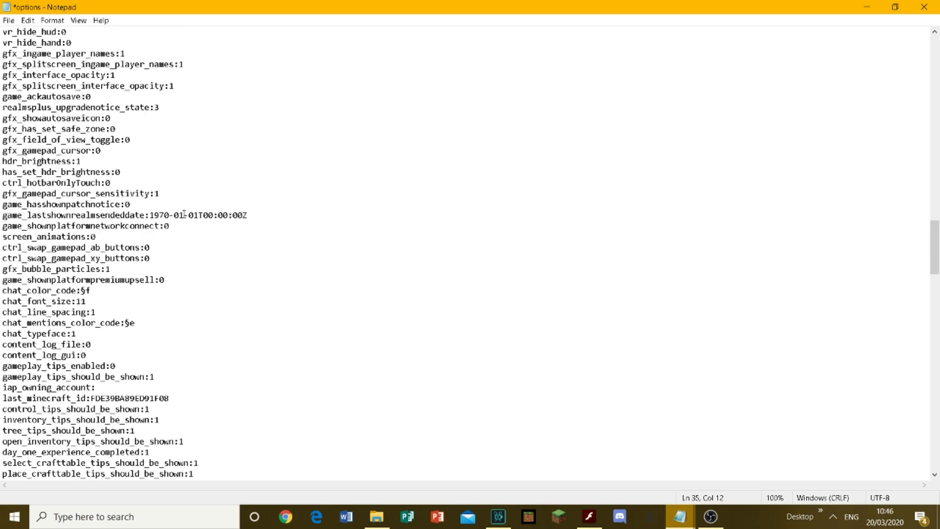
scroll("down", 3)
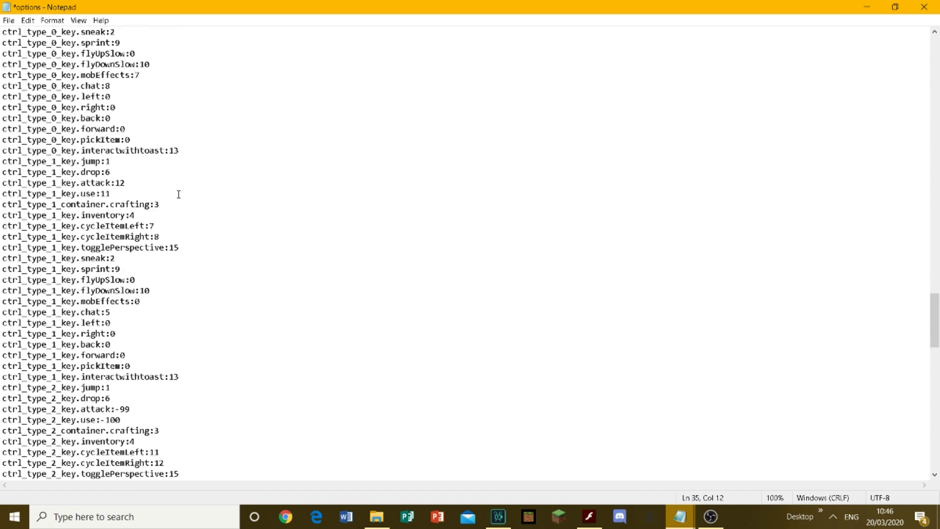
scroll("down", 3)
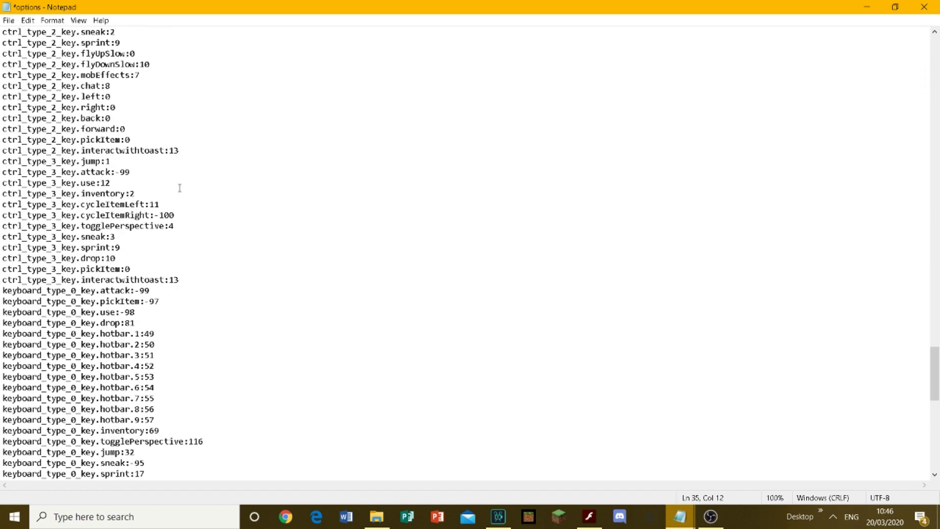
scroll("down", 3)
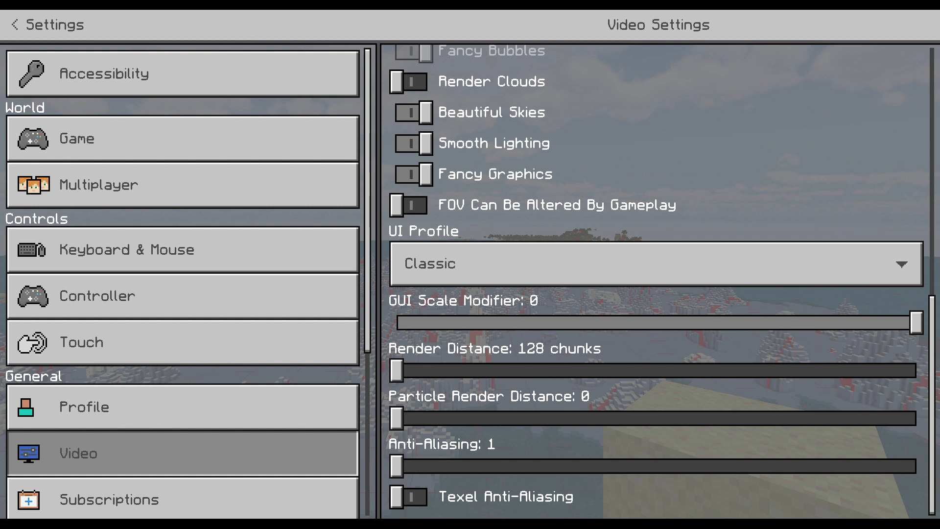
mouse_move(492, 384)
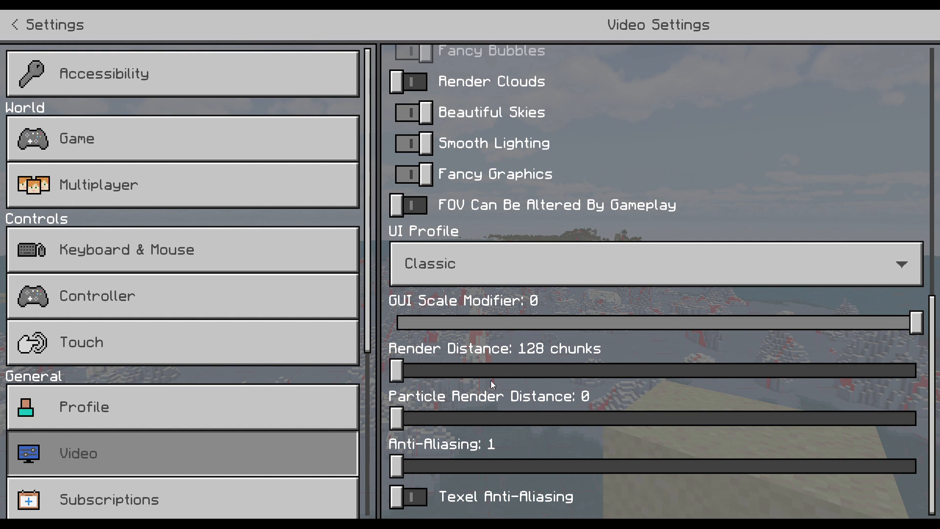
Check the Render Distance steps in Video settings, then return to the game.
left_click(396, 370)
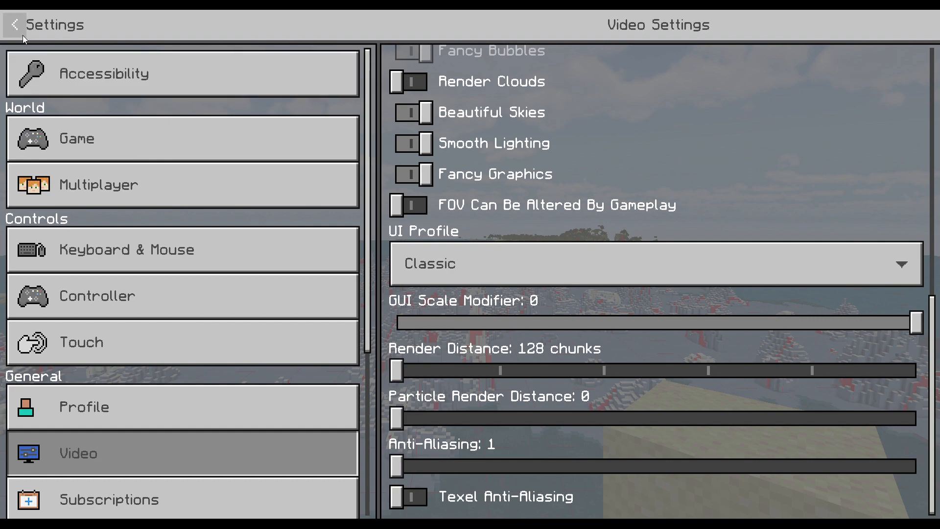
left_click(15, 24)
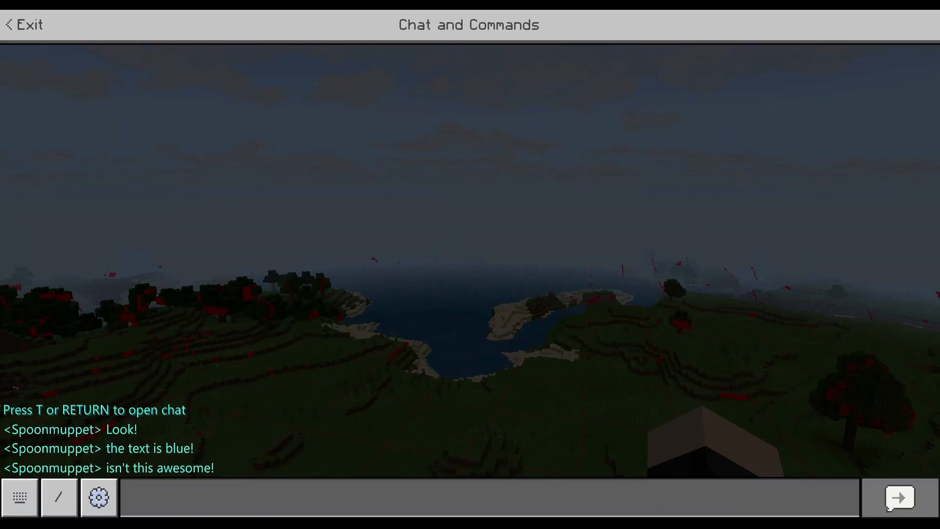
Write the chat message 'I like the colour blue!' ready to send.
left_click(250, 497)
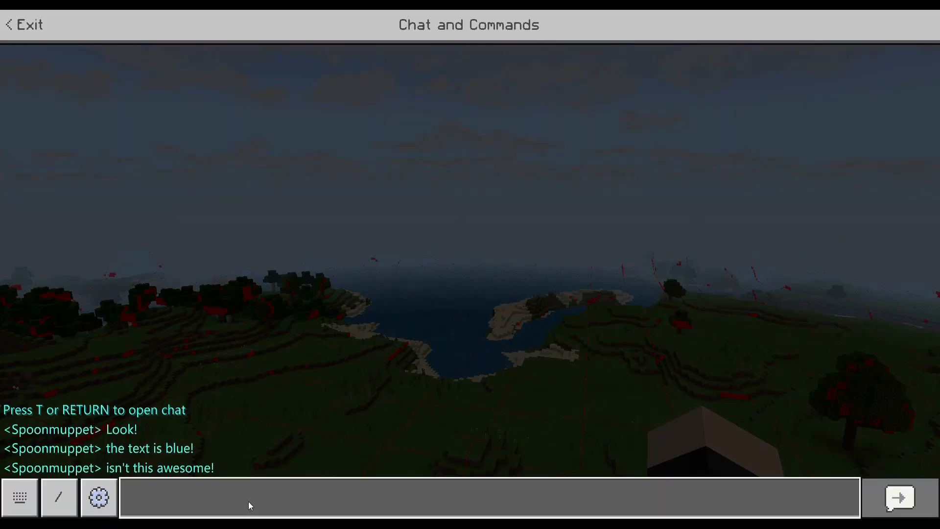
left_click(490, 497)
type("I like the")
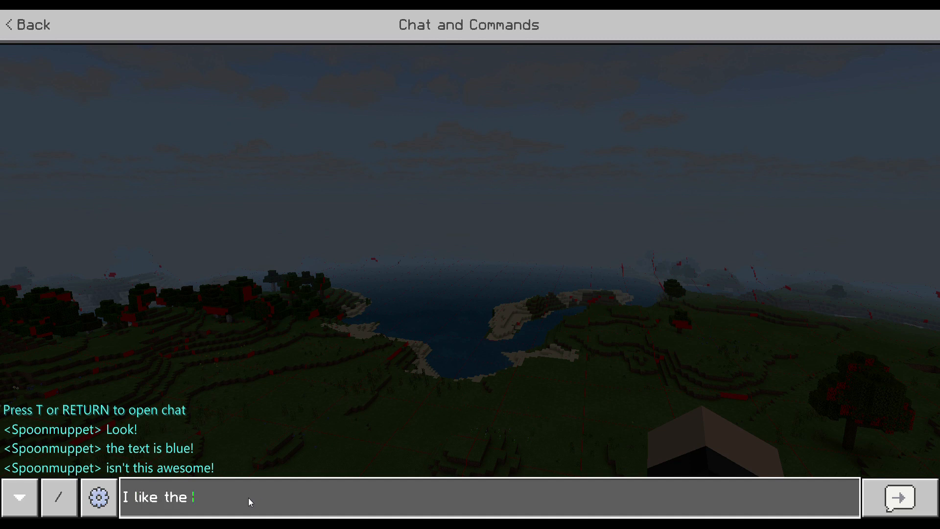
type("colour")
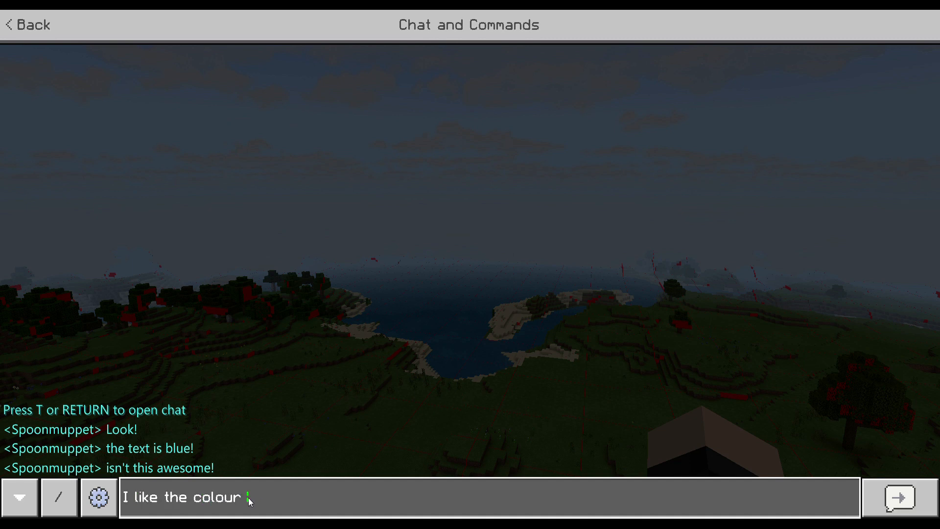
type("blue!")
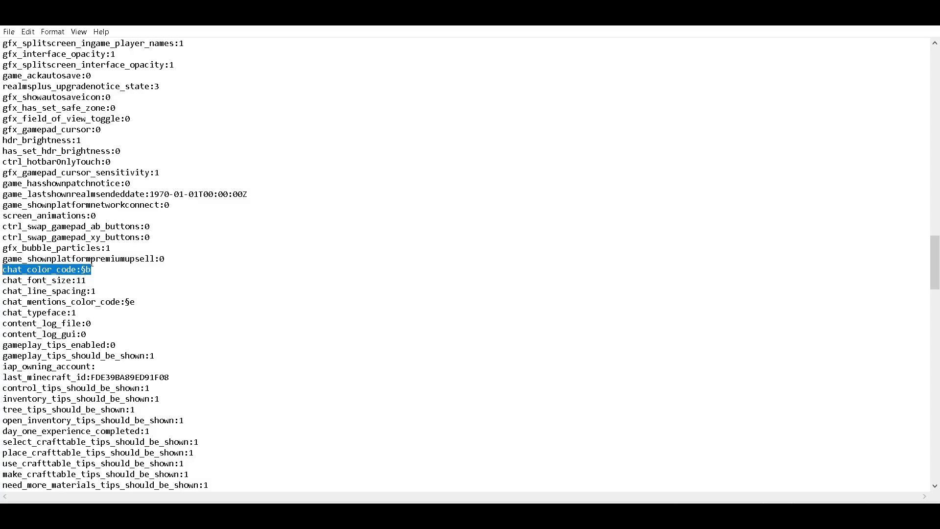
key("backspace")
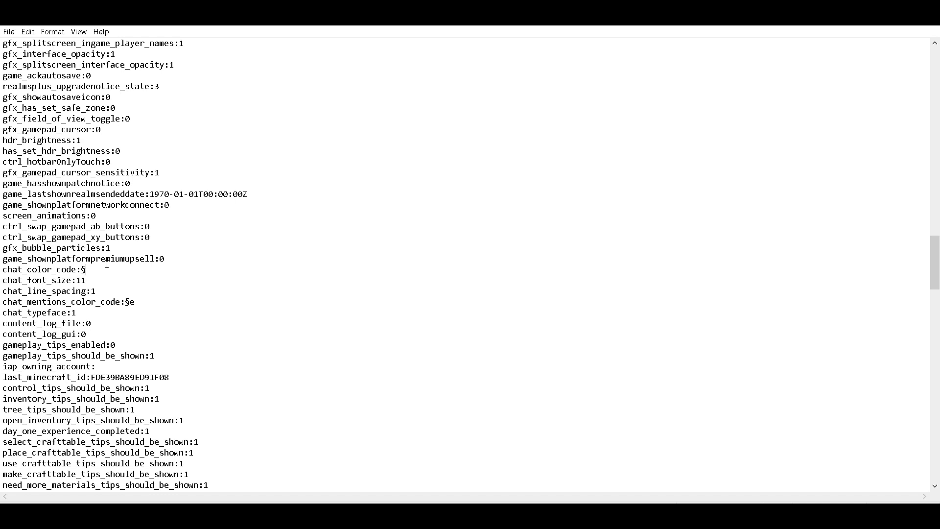
type("1")
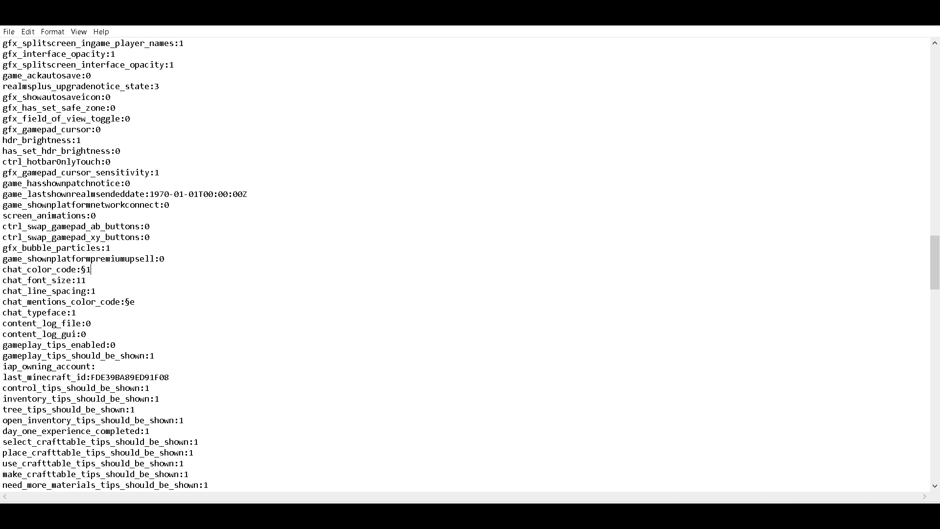
key("Backspace")
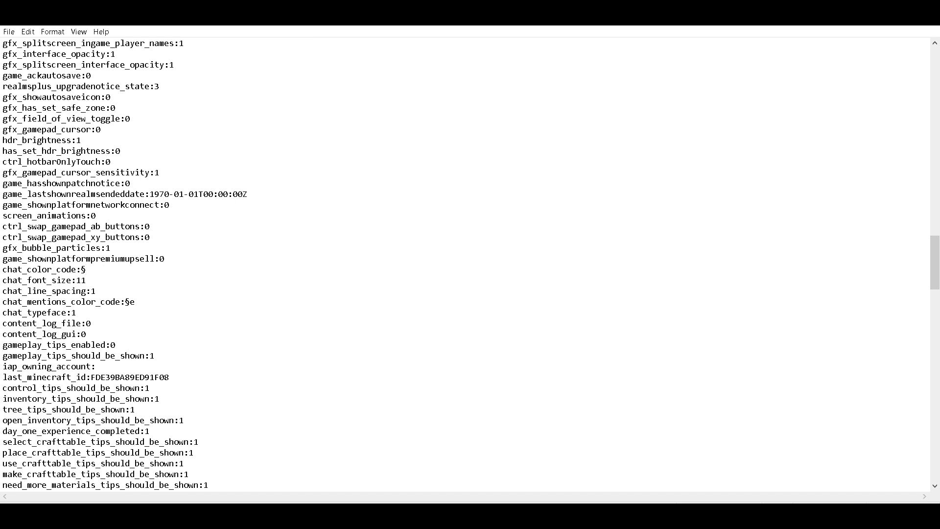
type("b")
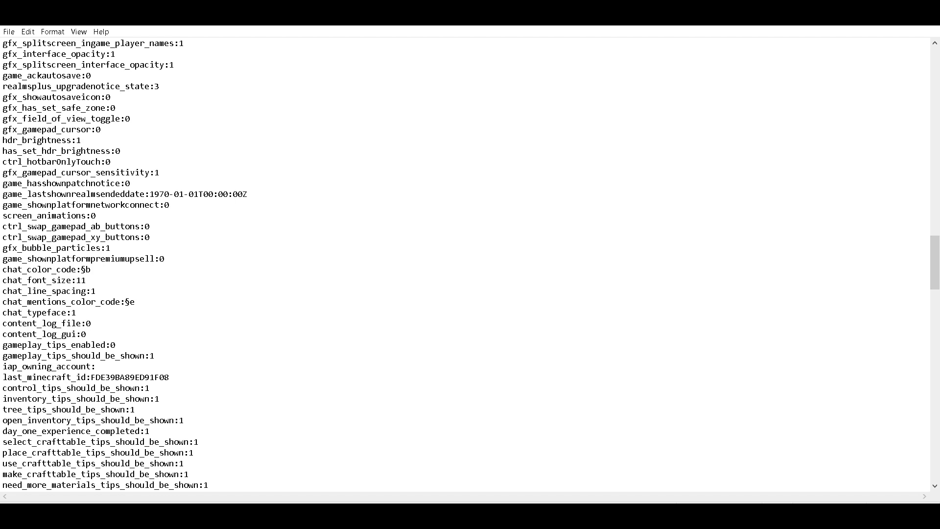